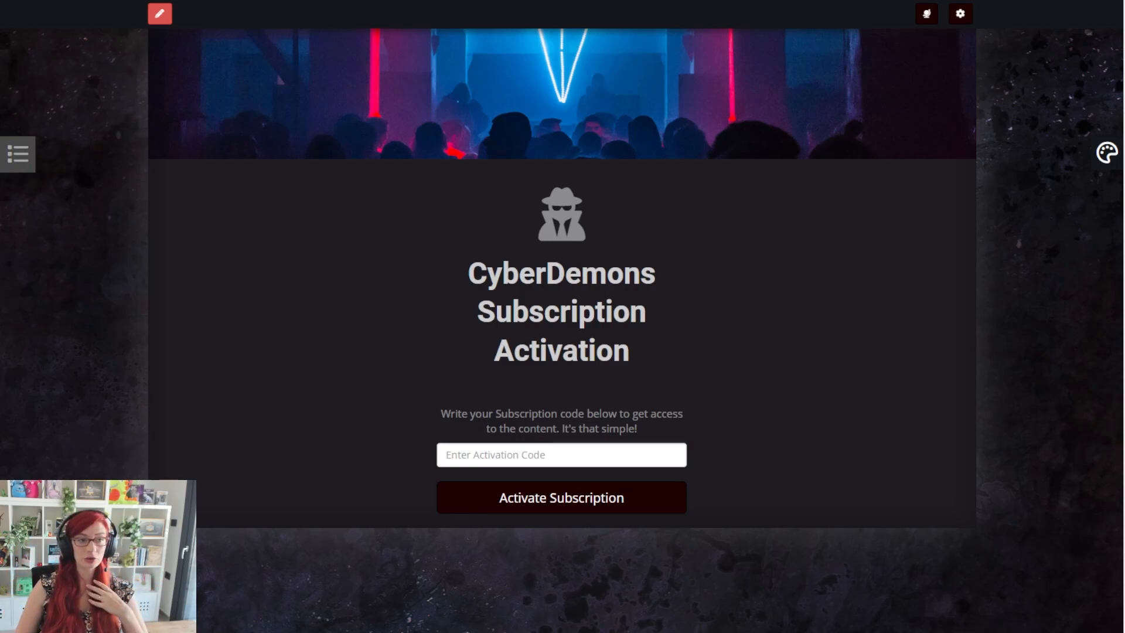
mouse_move(678, 562)
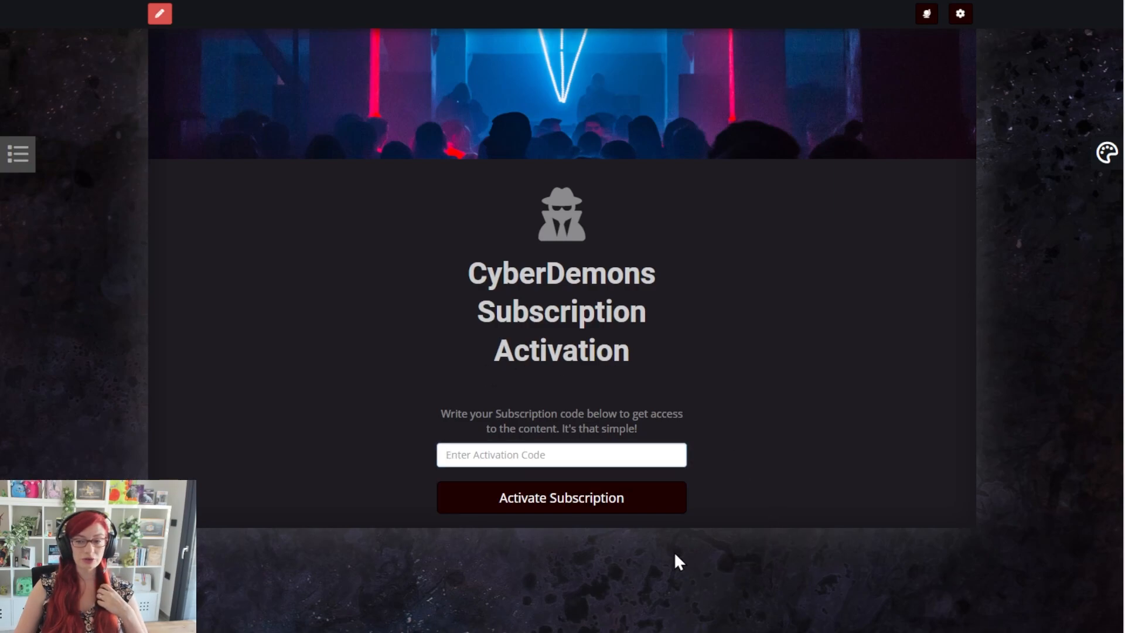
Open the CyberDemons world's configuration and its Subscribers & Authors access management
left_click(561, 497)
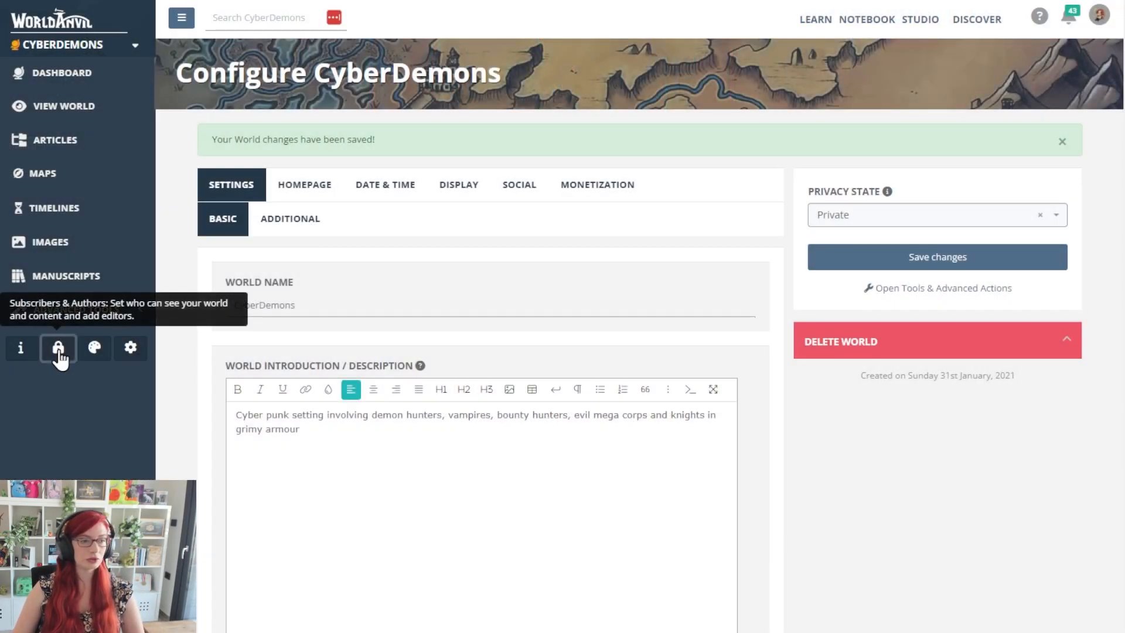
left_click(58, 348)
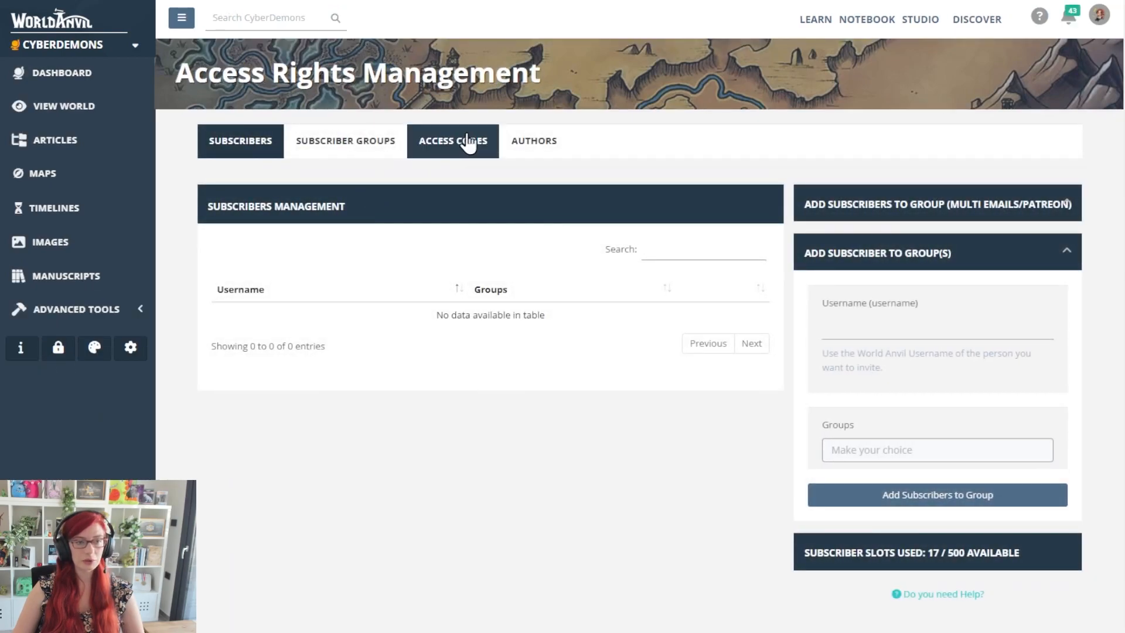
left_click(453, 141)
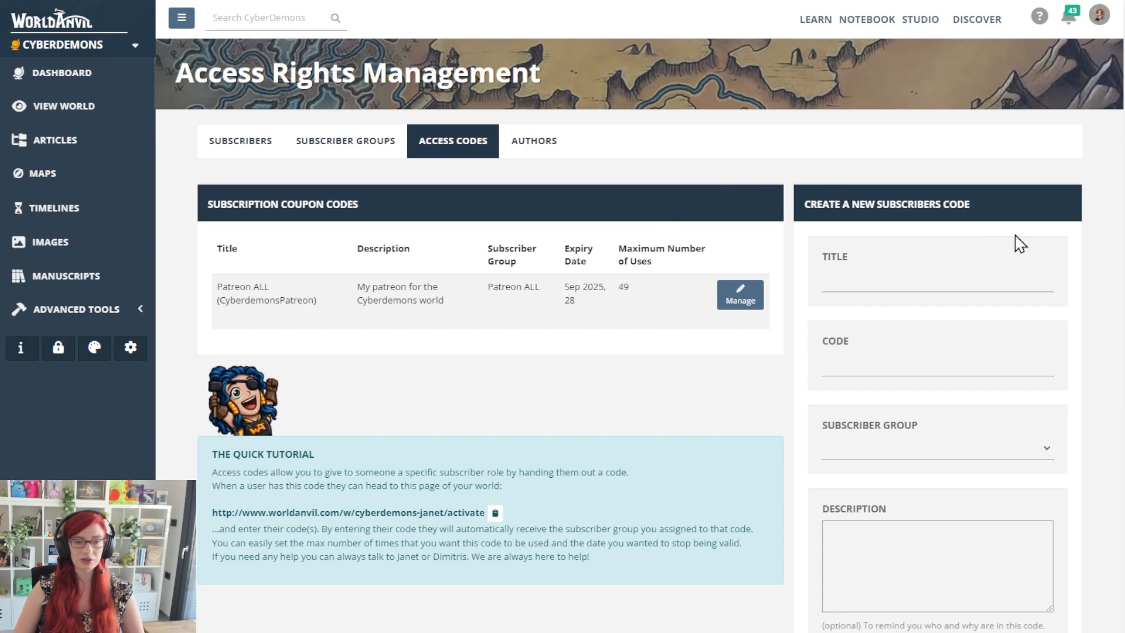
left_click(936, 278)
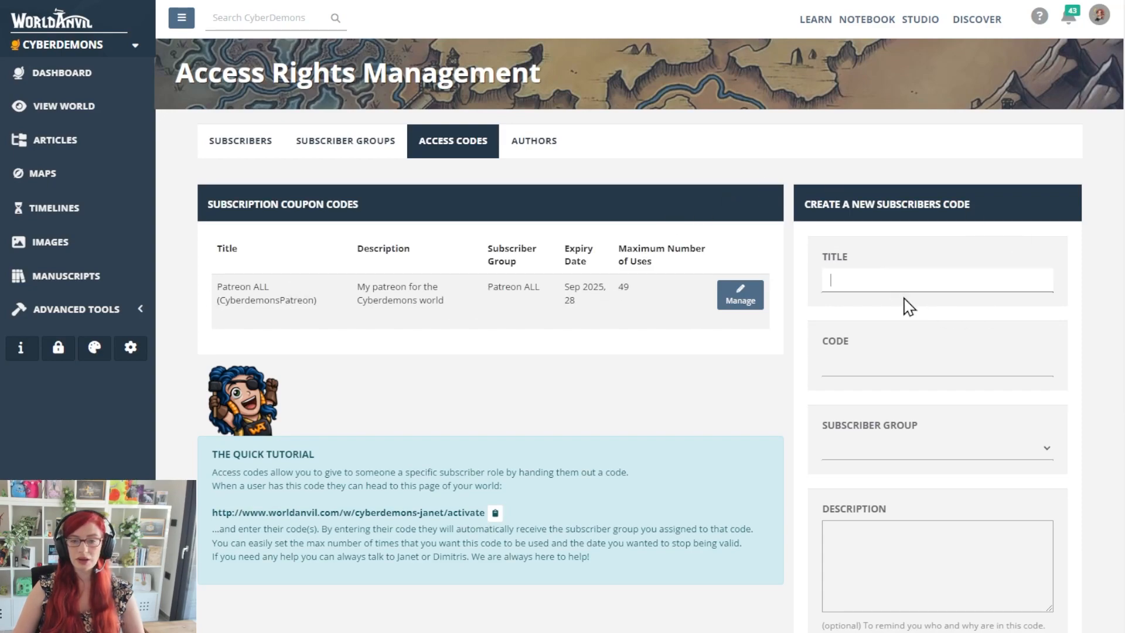
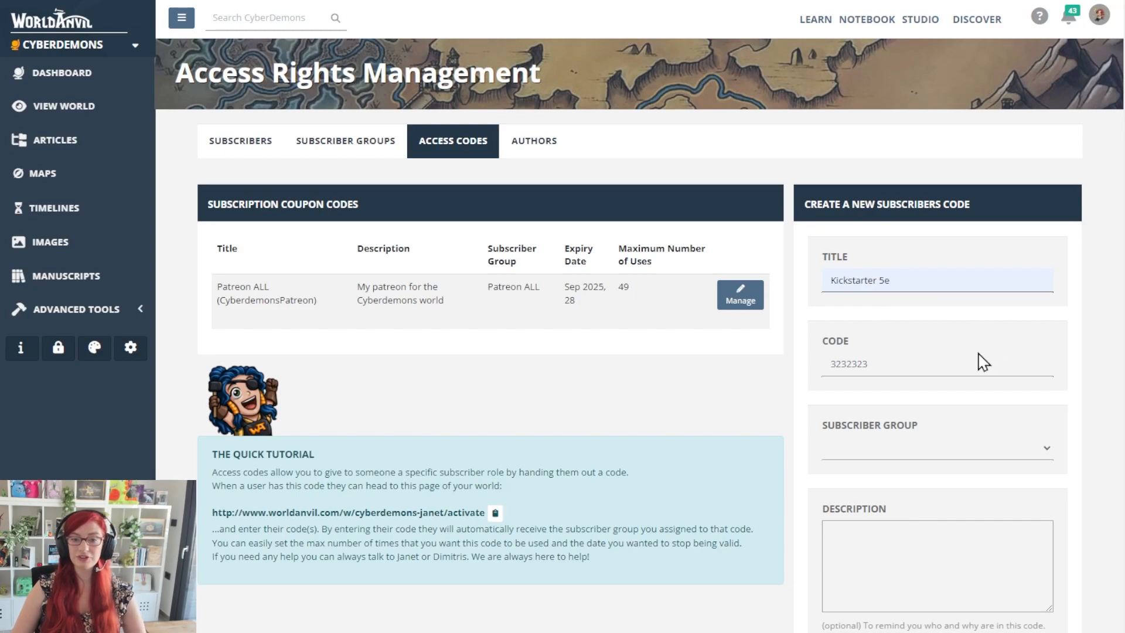
mouse_move(994, 335)
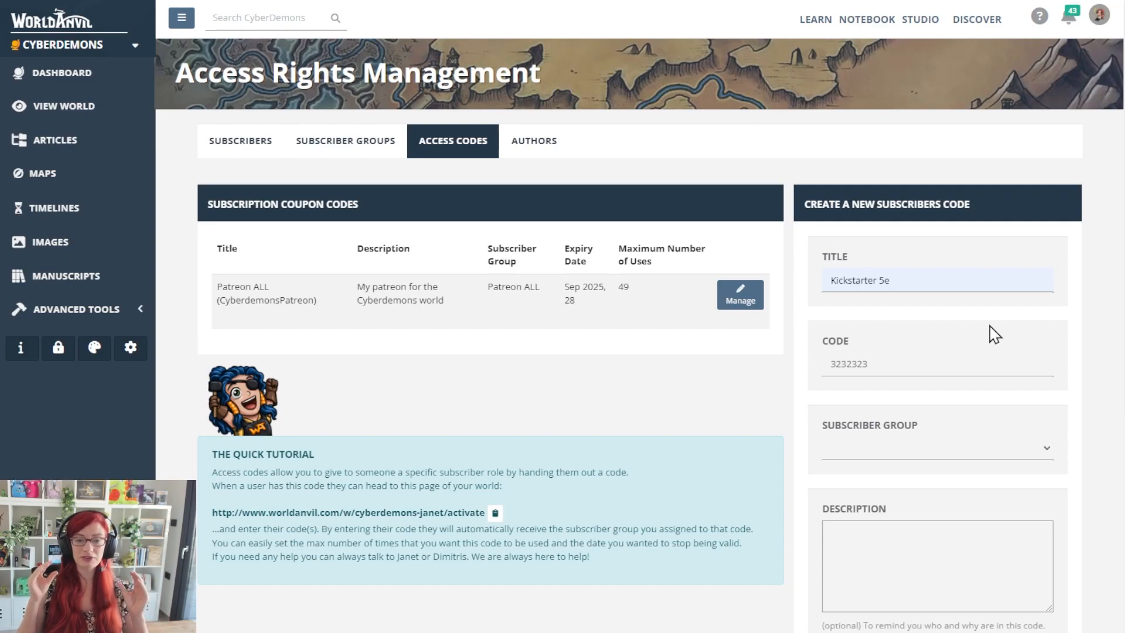
mouse_move(918, 605)
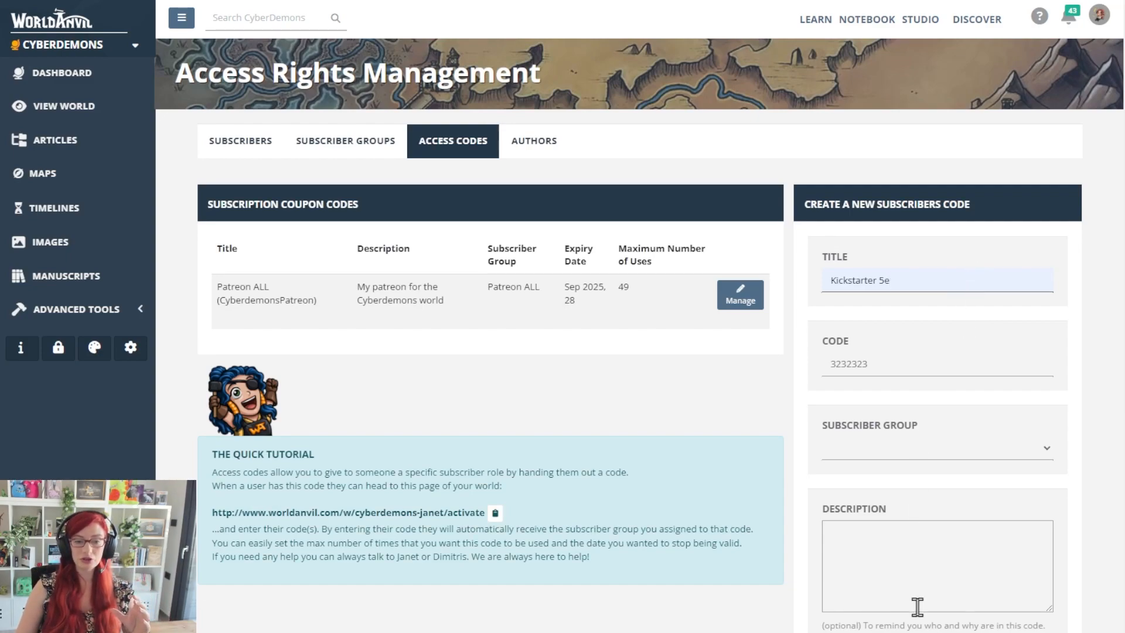
Set the Kickstarter 5e code's subscriber group to Patreon ALL and select the maximum uses field
scroll("down", 3)
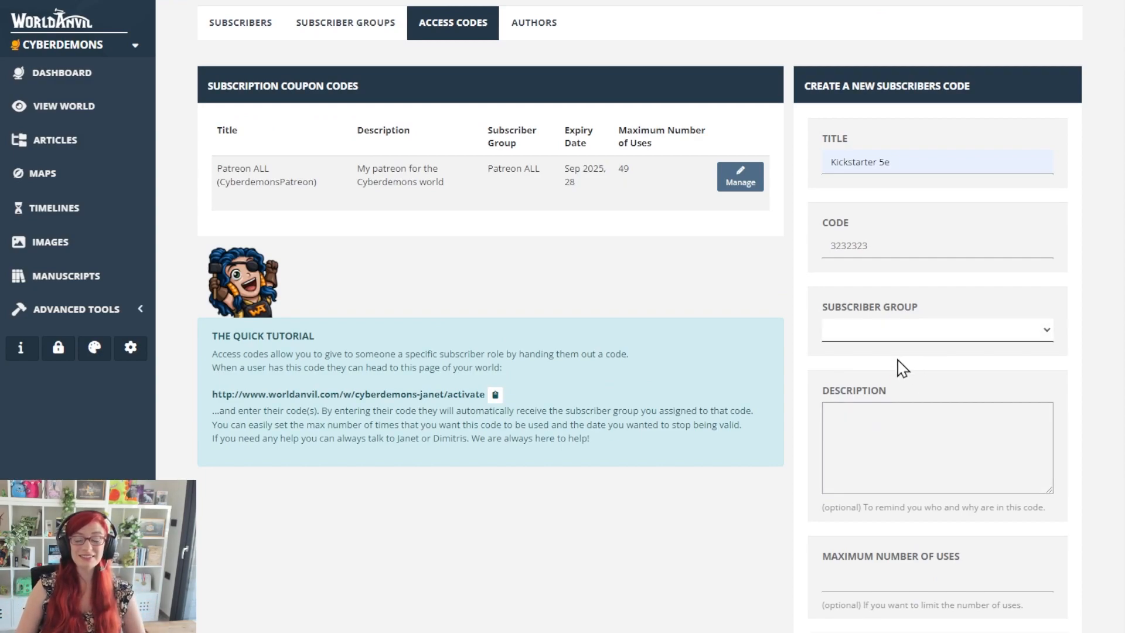
left_click(935, 330)
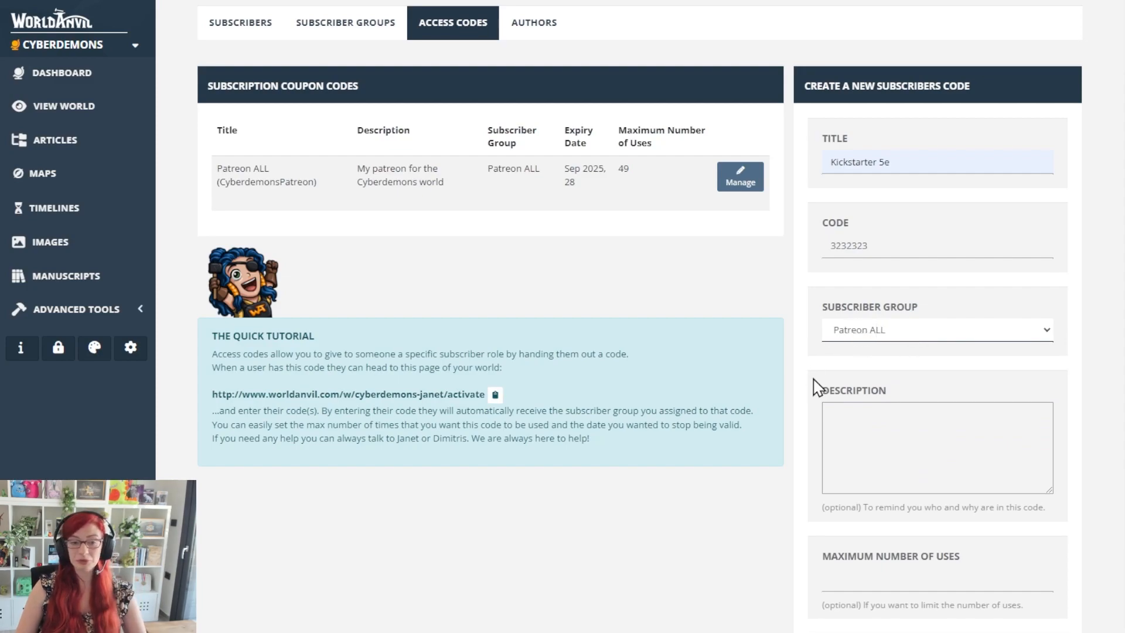
scroll("down", 3)
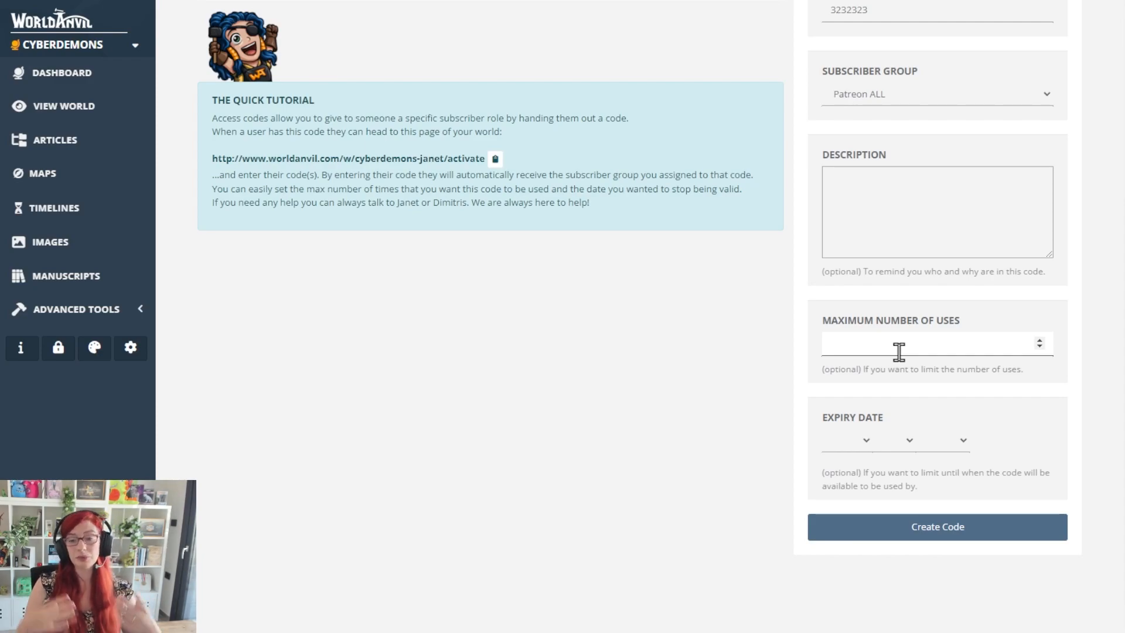
left_click(932, 343)
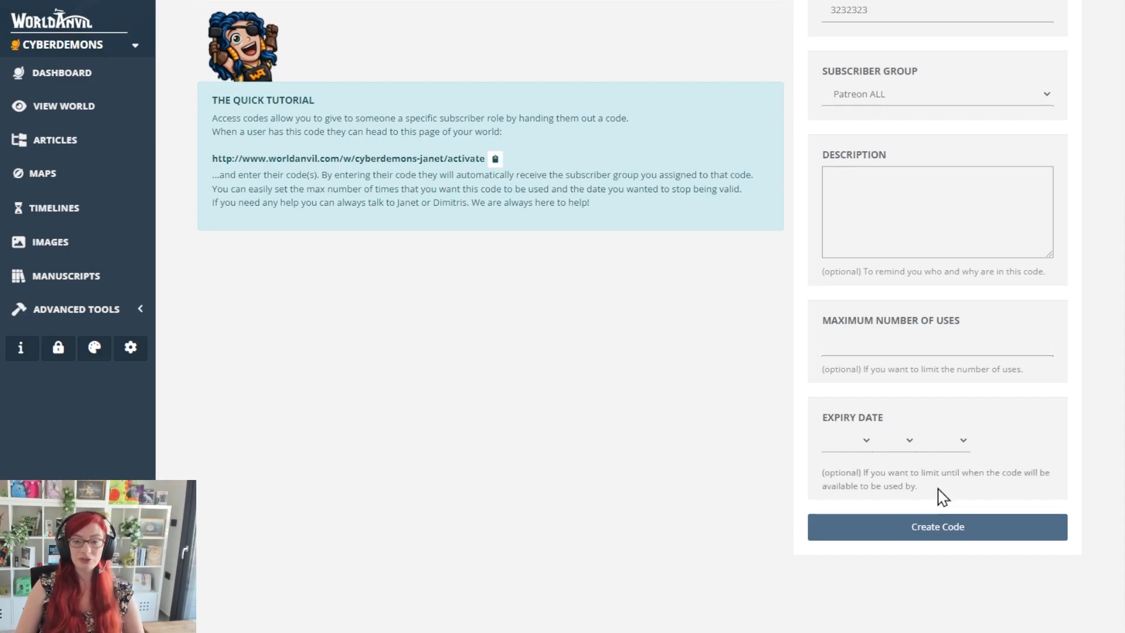
mouse_move(929, 493)
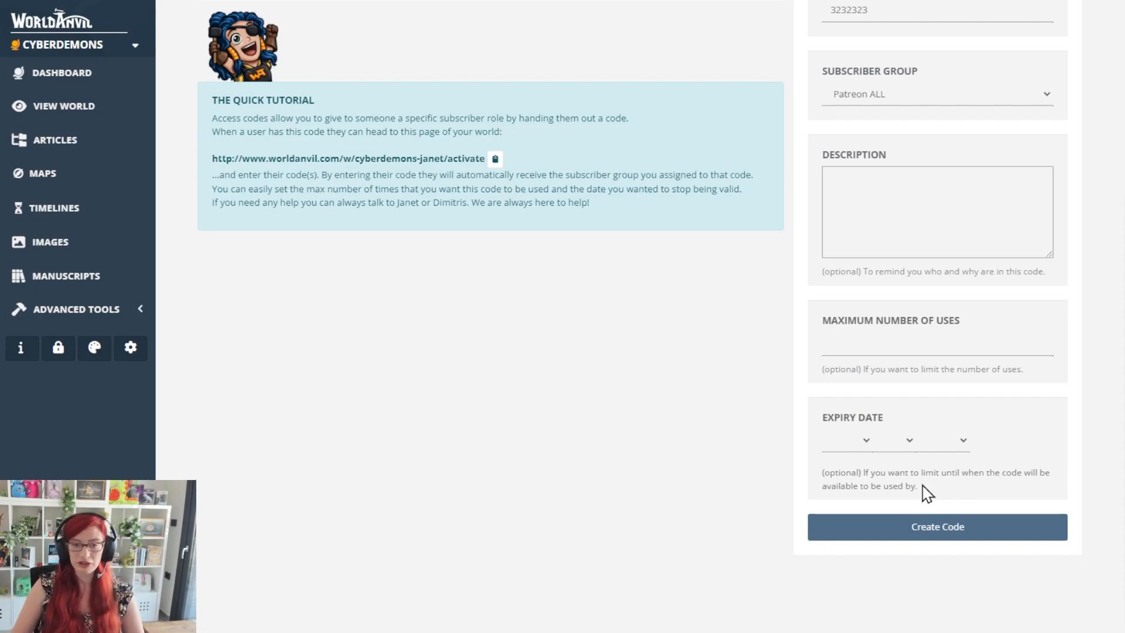
Open the existing Patreon ALL access code for editing
scroll("down", 3)
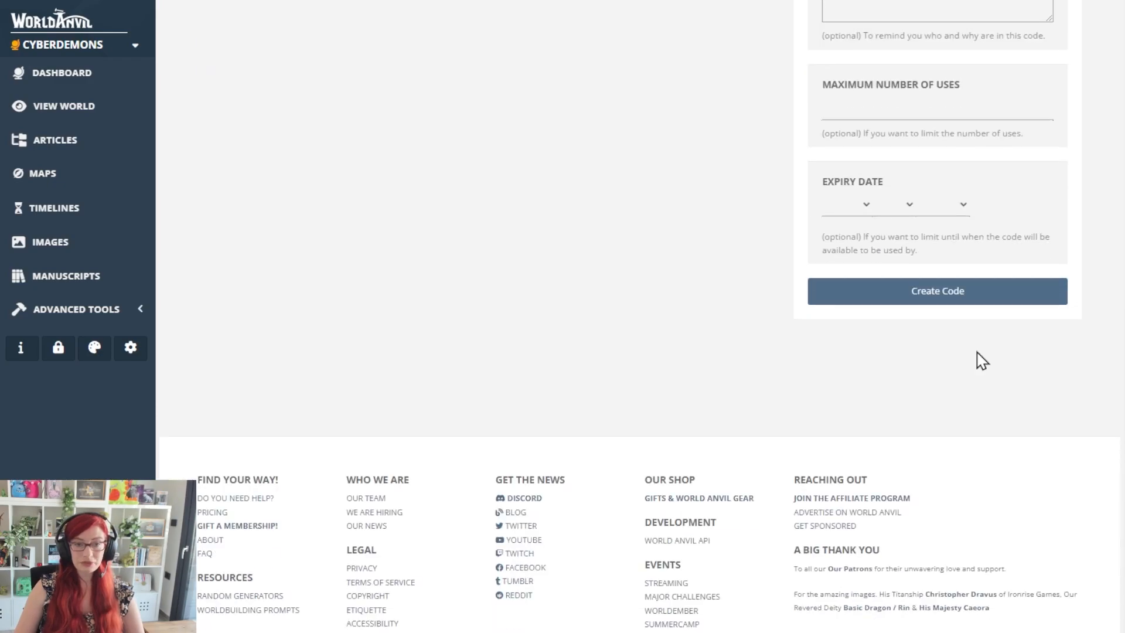
scroll("up", 3)
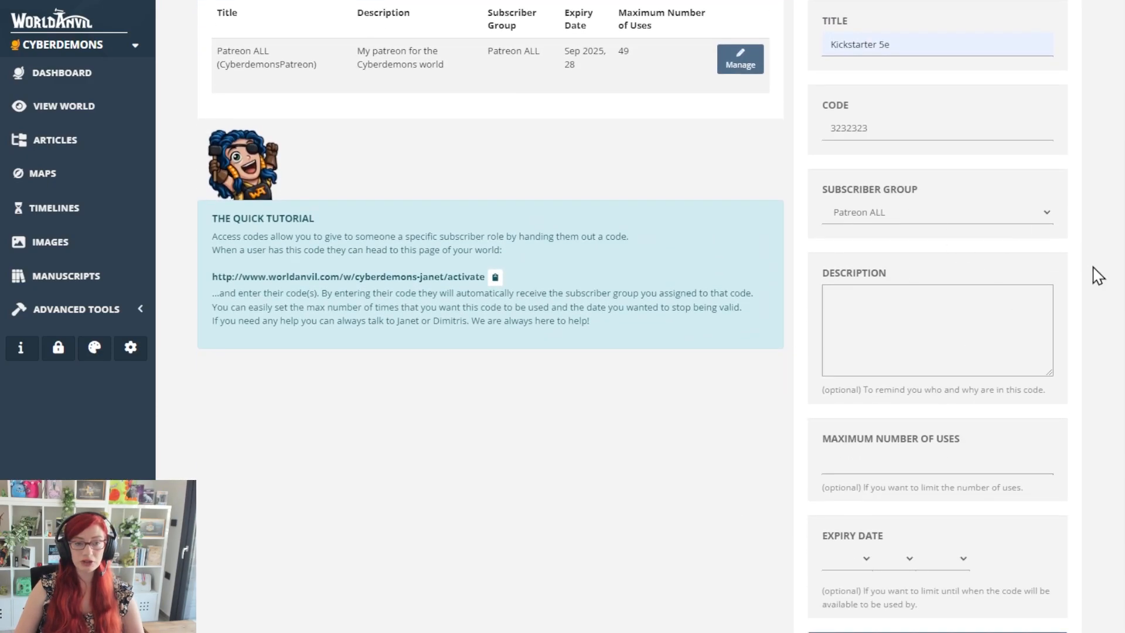
mouse_move(850, 34)
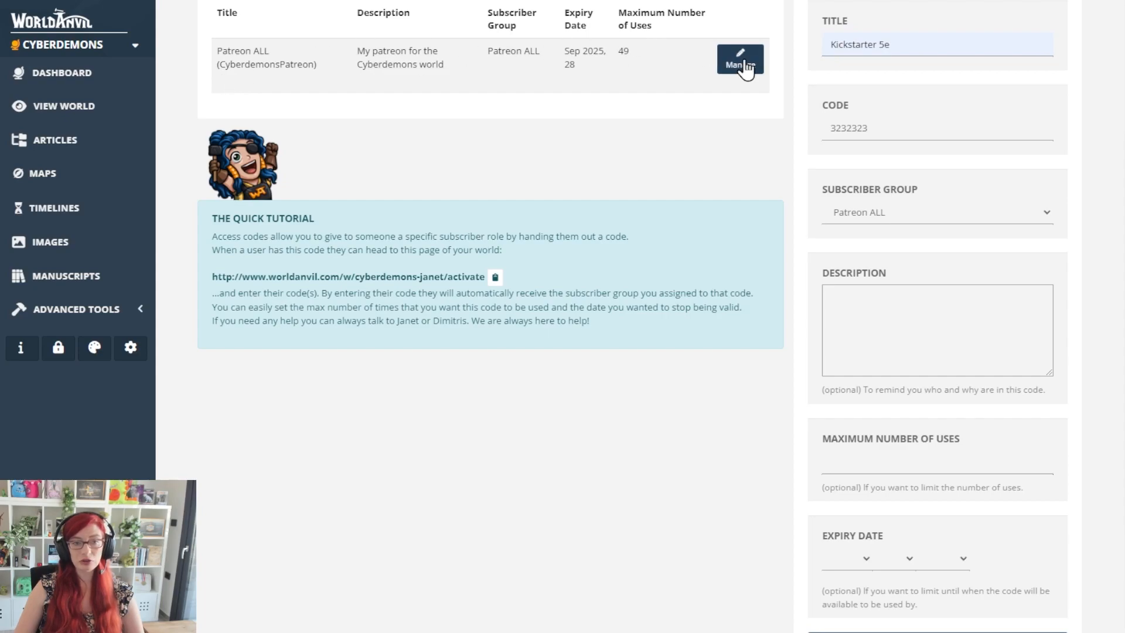
left_click(739, 60)
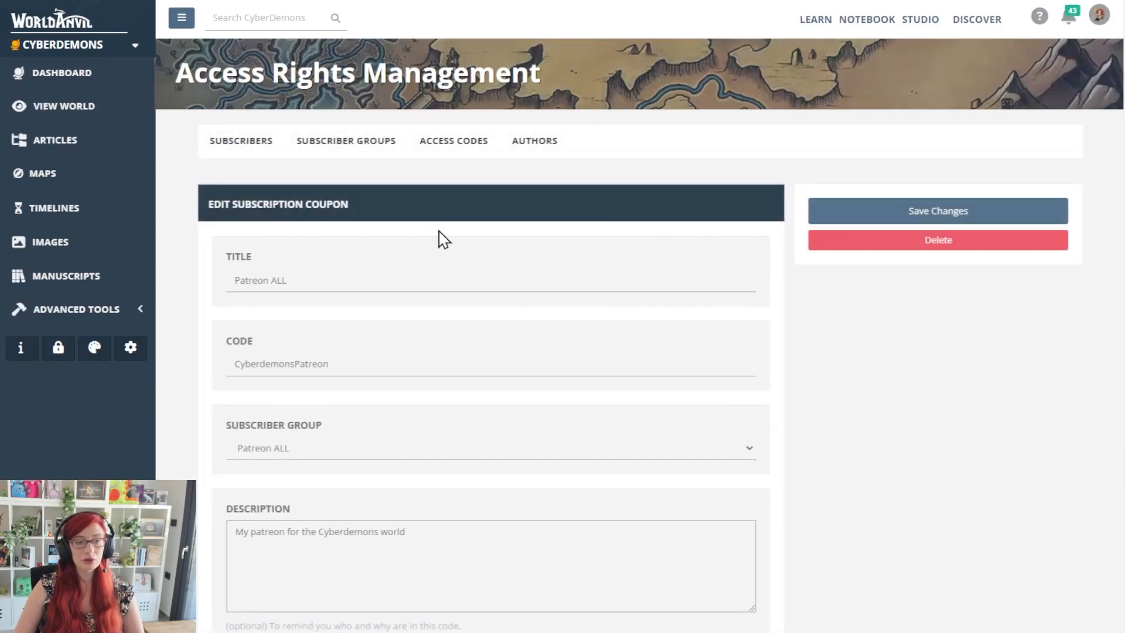
mouse_move(357, 218)
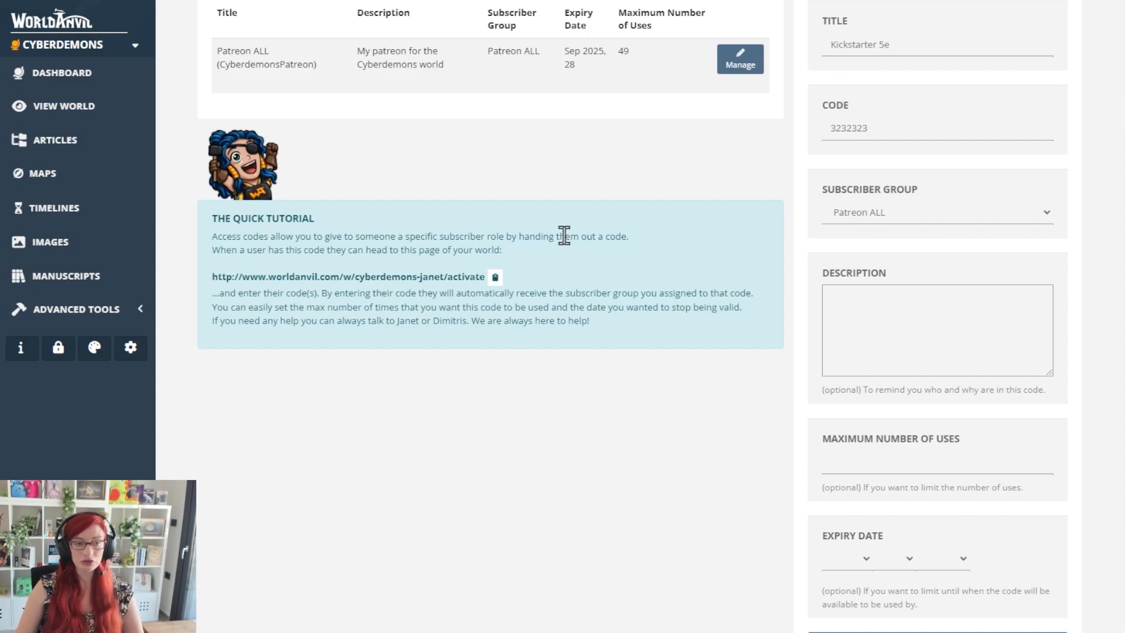
mouse_move(215, 291)
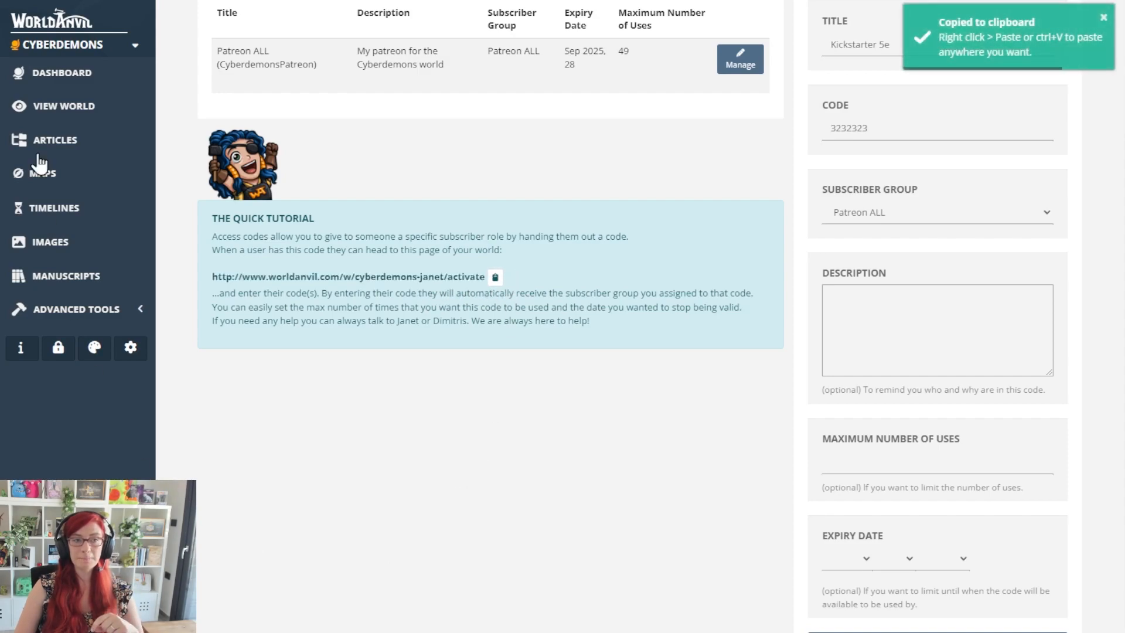
left_click(347, 276)
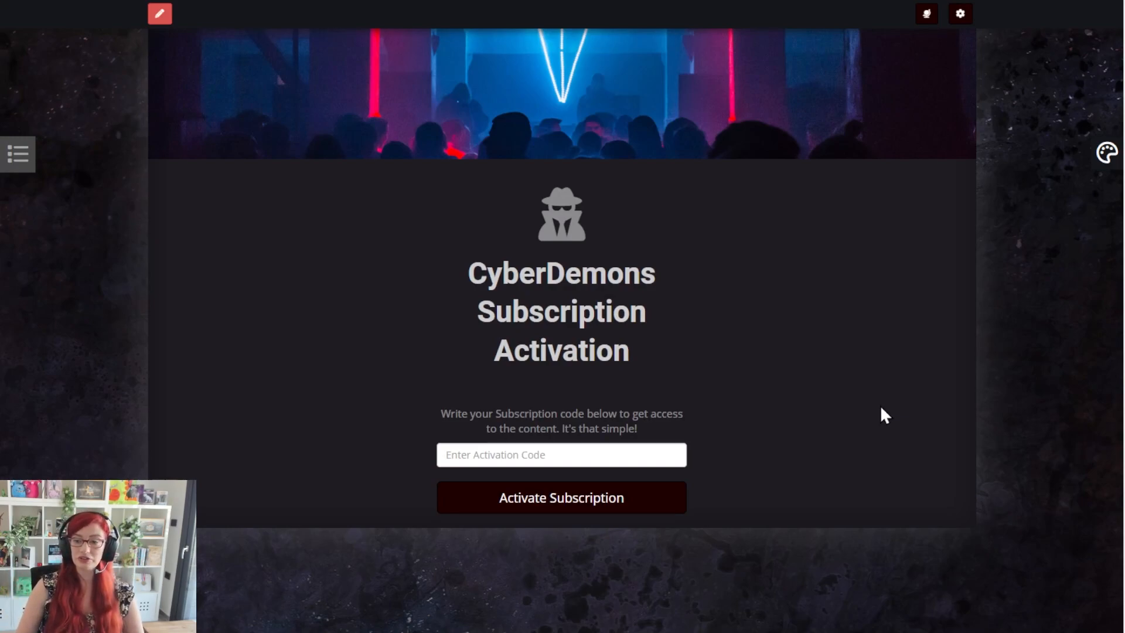
mouse_move(432, 349)
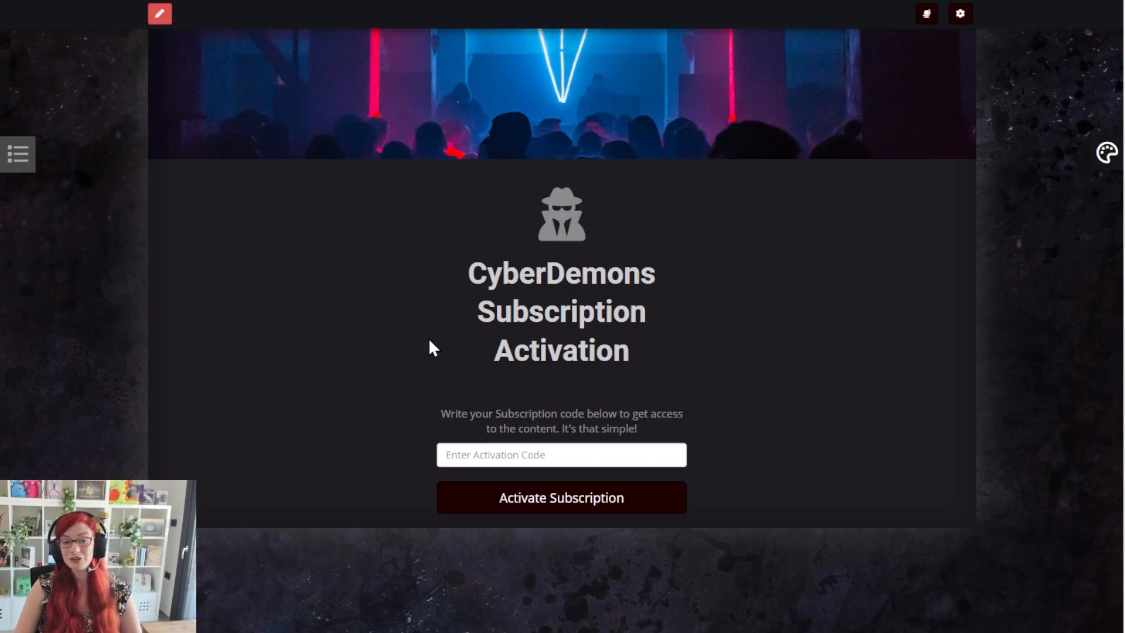
mouse_move(792, 552)
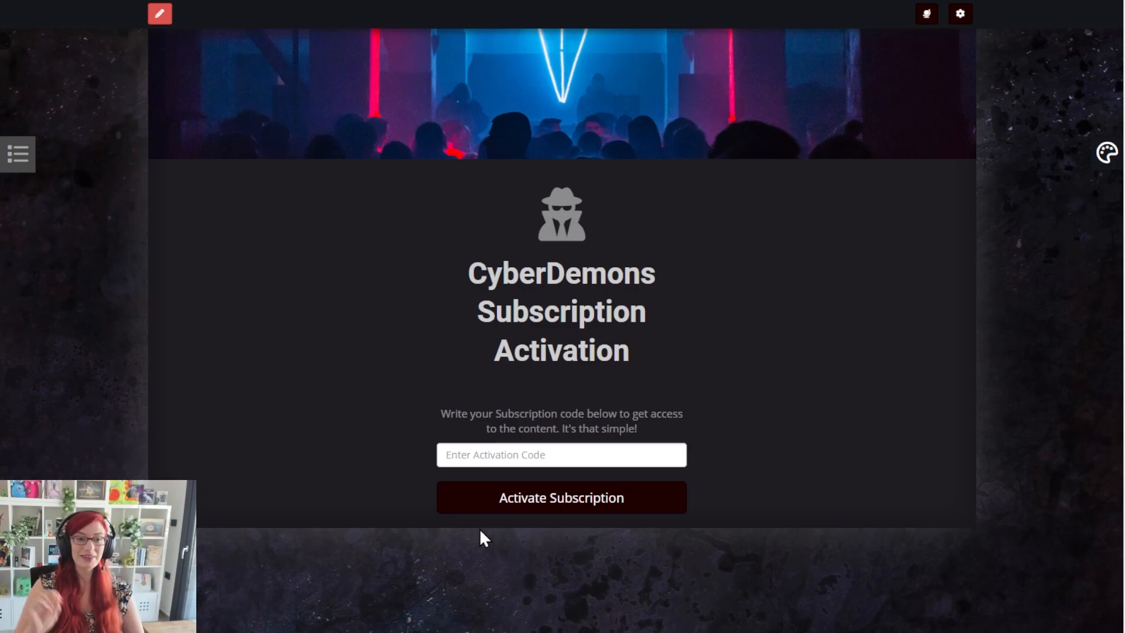
mouse_move(380, 220)
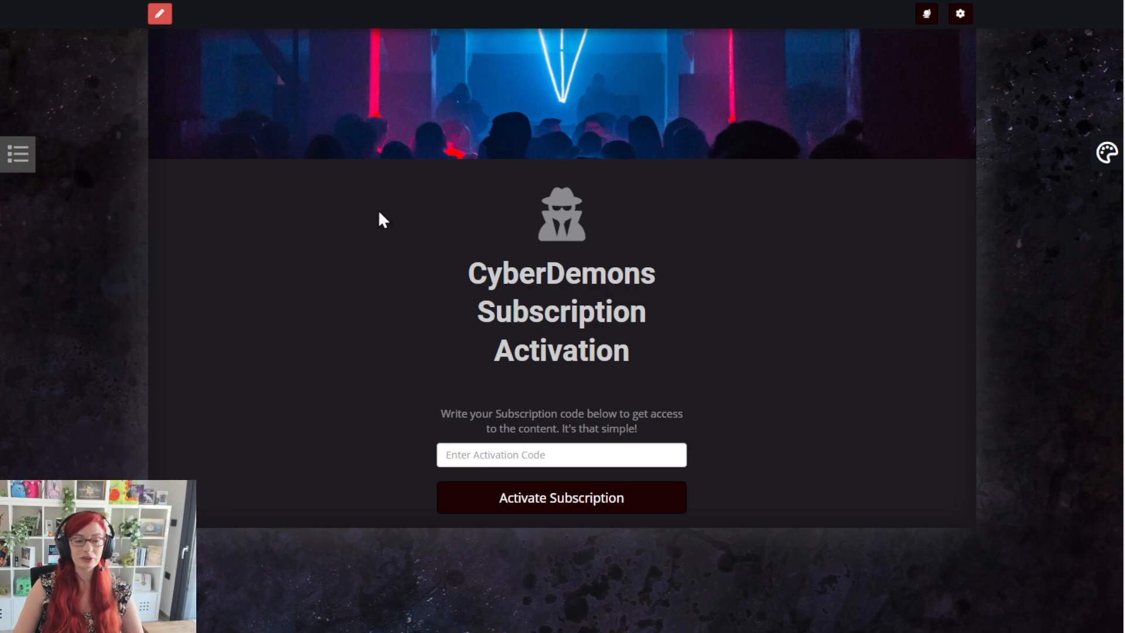
mouse_move(787, 594)
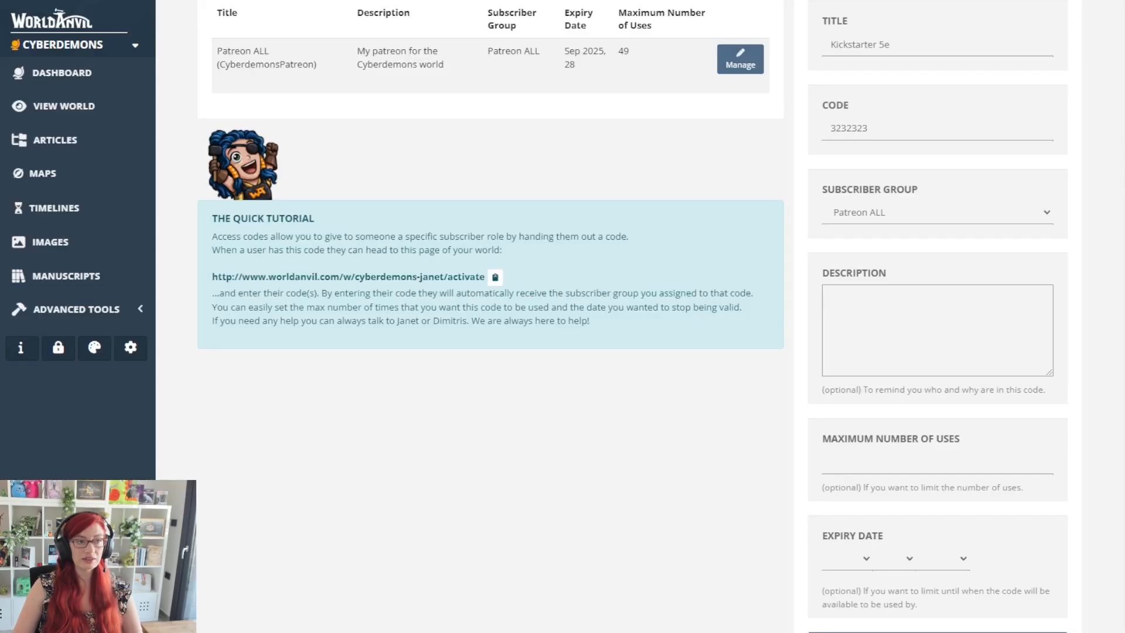
mouse_move(131, 348)
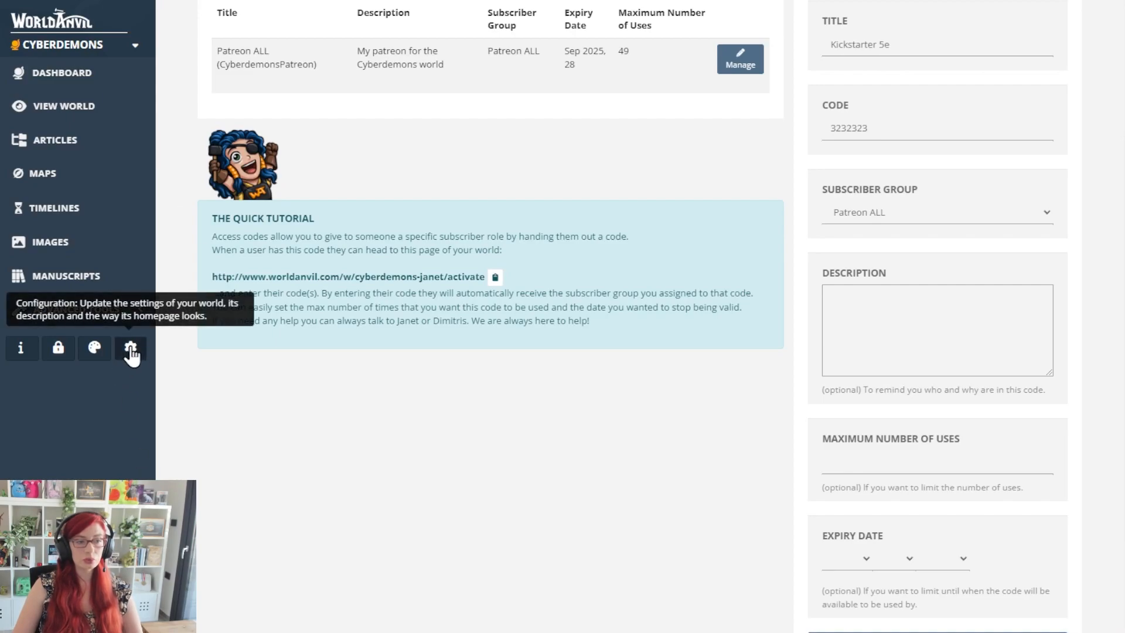
Show the CyberDemons configuration's Monetization tab with the activation page content editor
left_click(131, 348)
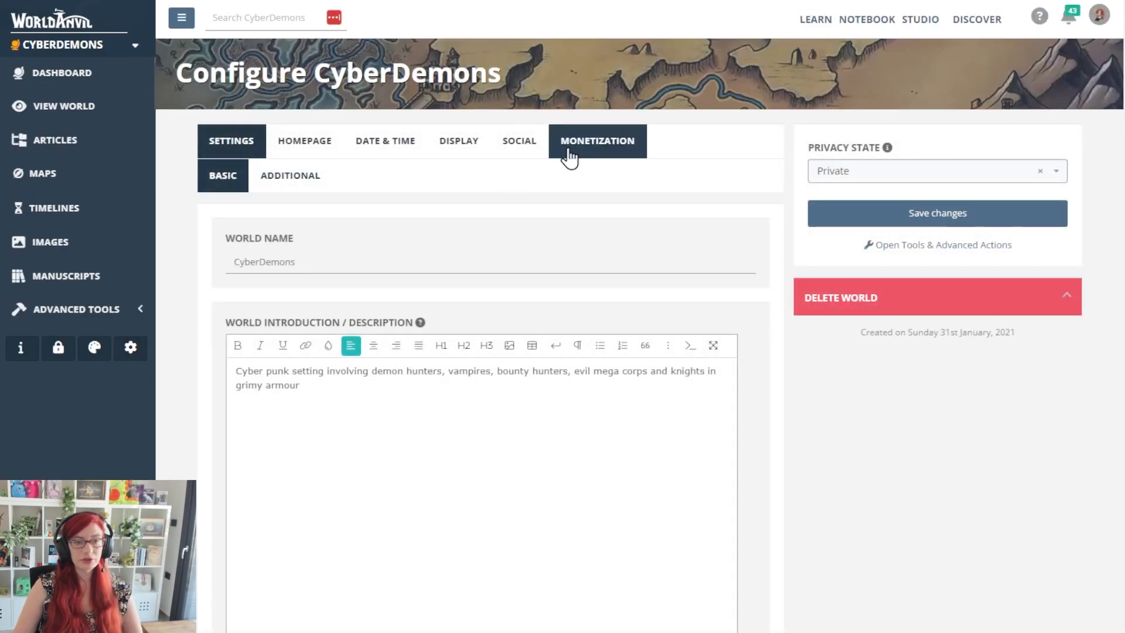
left_click(597, 140)
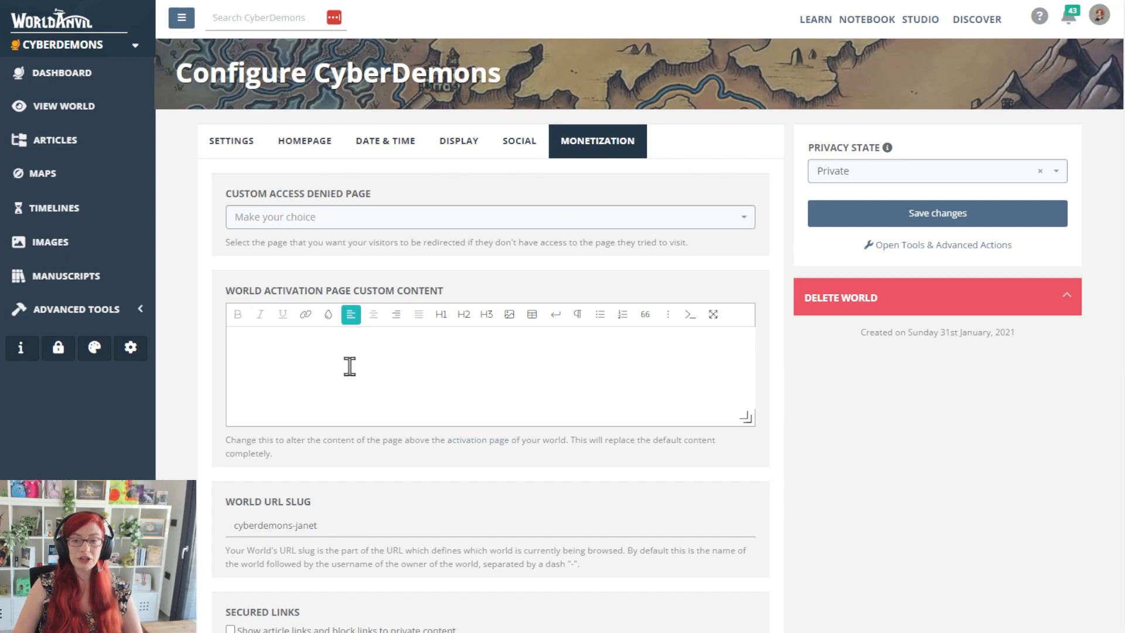
mouse_move(338, 357)
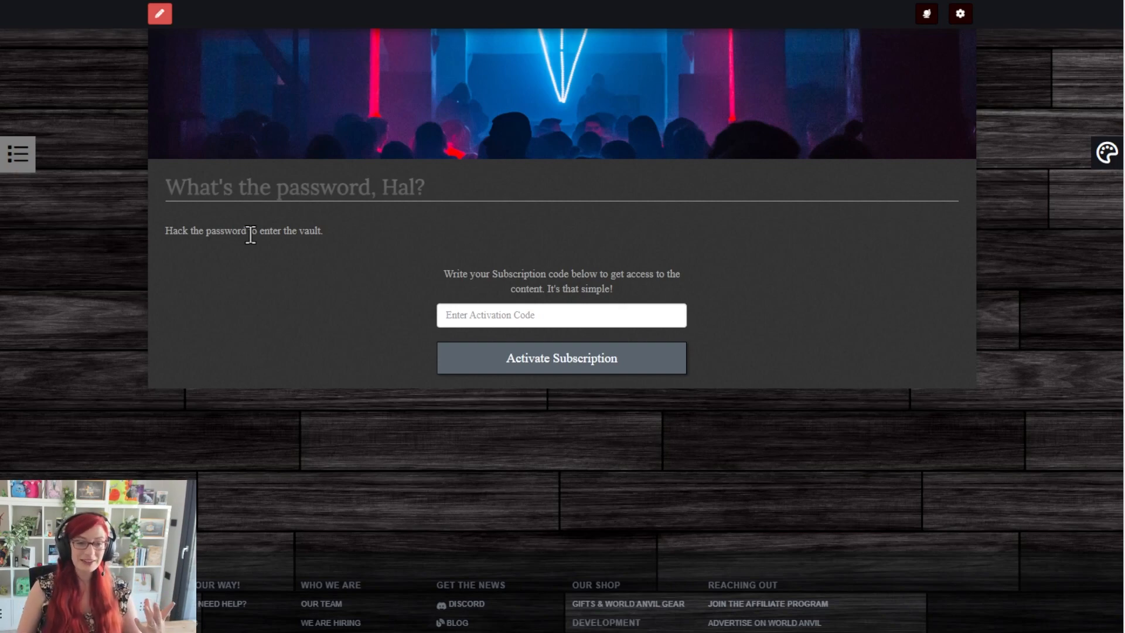
mouse_move(464, 312)
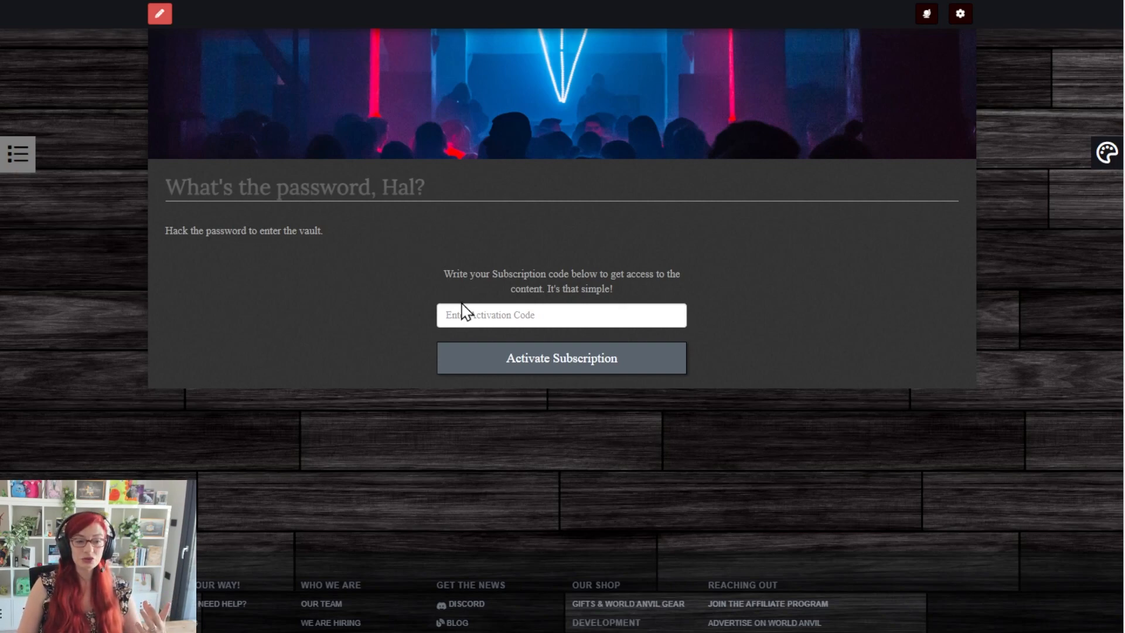